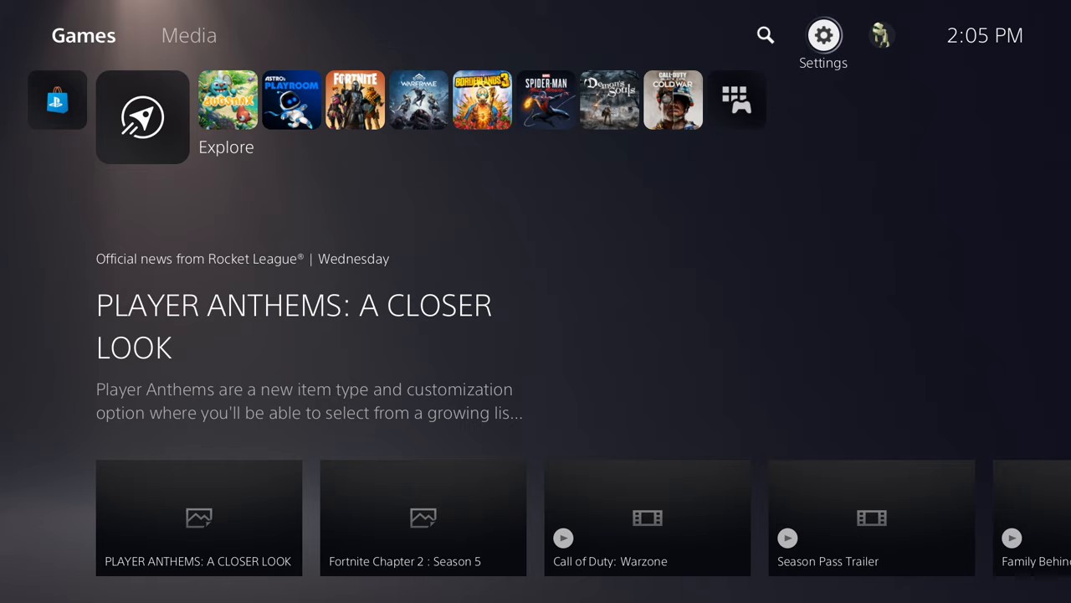
Open Settings from the PS5 home screen to check the network connection status
{"action": "left_click", "coordinate": [823, 35]}
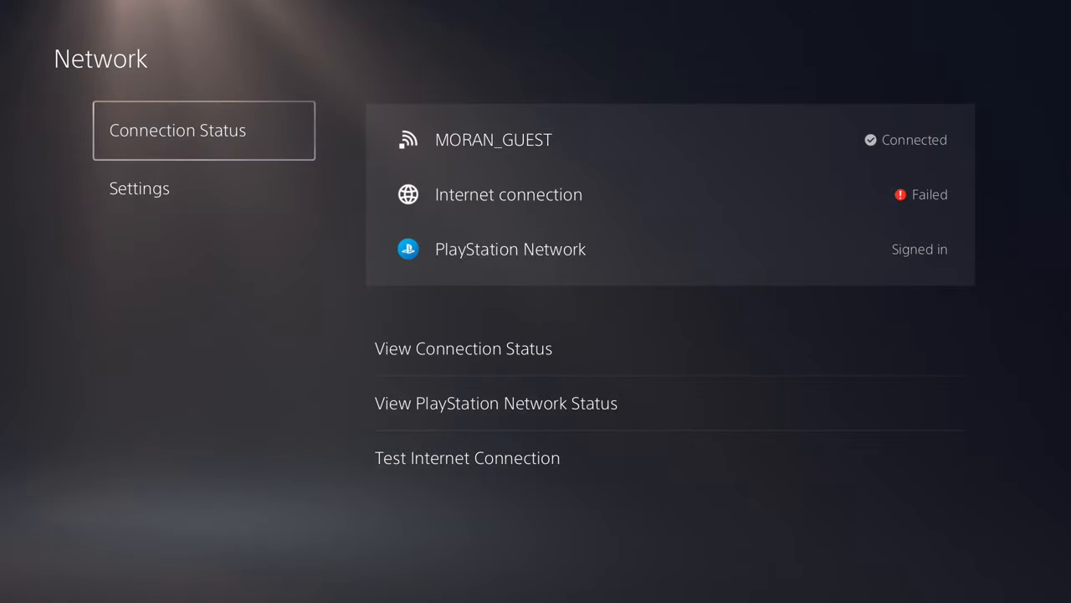
Go from Network settings to User's Guide, Health & Safety, and Other Information
{"action": "left_click", "coordinate": [139, 188]}
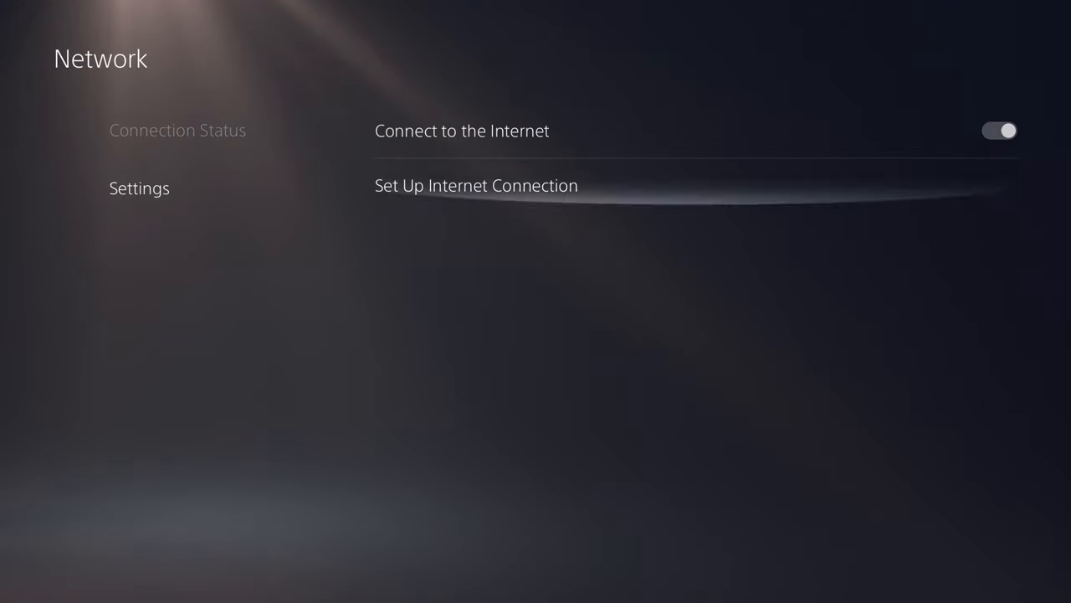
{"action": "left_click", "coordinate": [475, 185]}
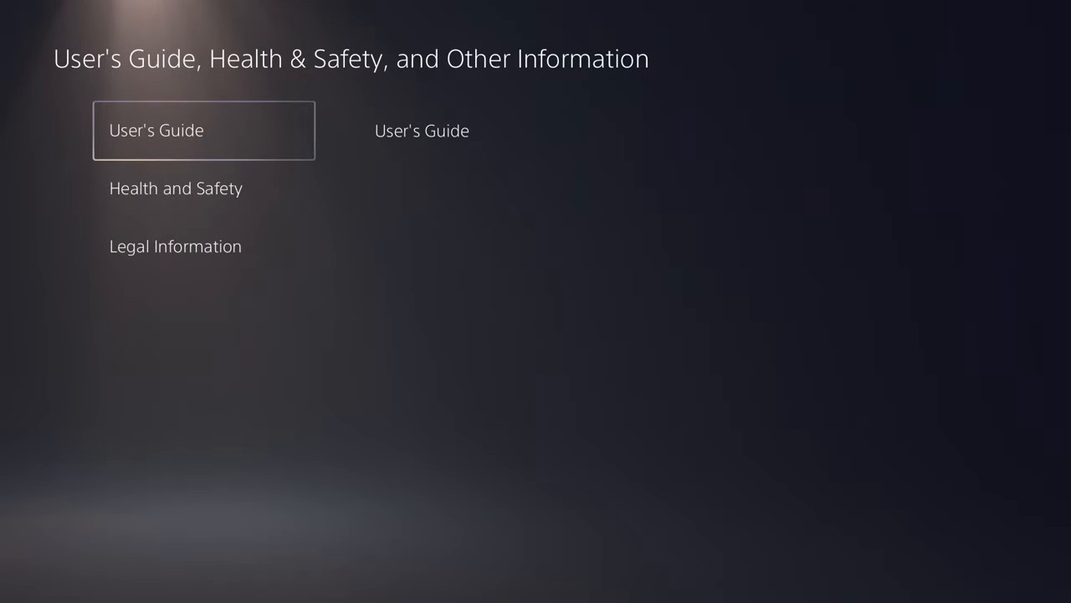
Launch the online User's Guide and accept the invalid certificate to load the portal
{"action": "left_click", "coordinate": [203, 130]}
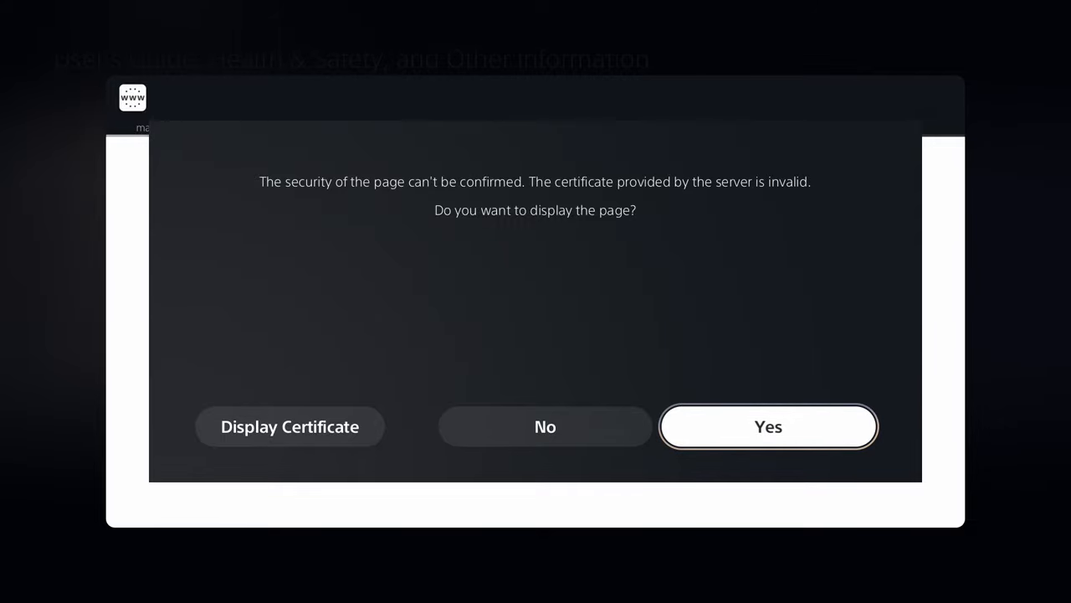
{"action": "left_click", "coordinate": [767, 426]}
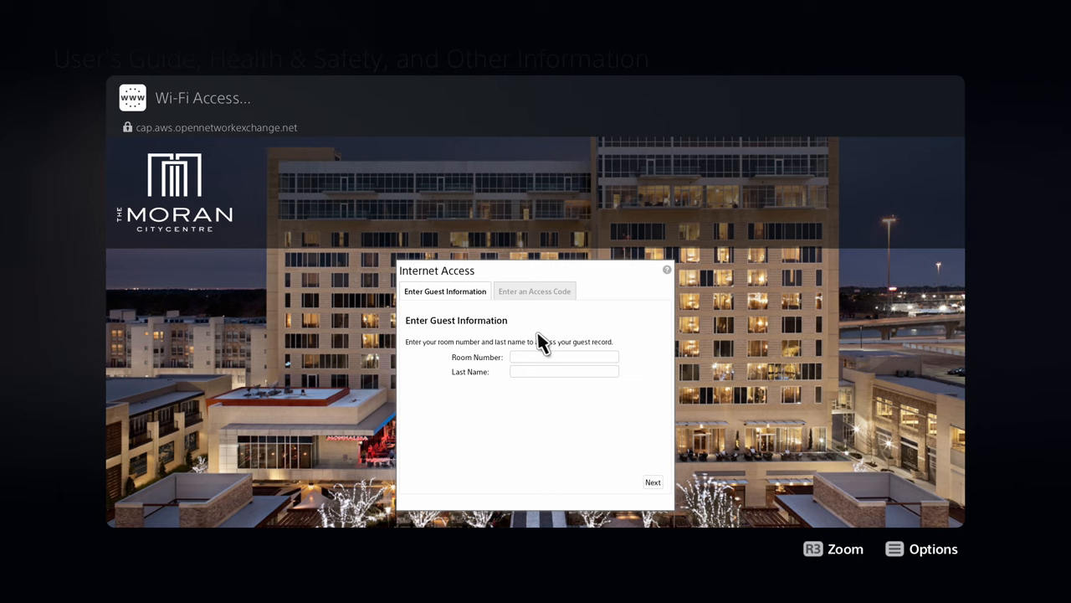
Fill in Room Number and Last Name on the hotel Internet Access form
{"action": "left_click", "coordinate": [564, 356]}
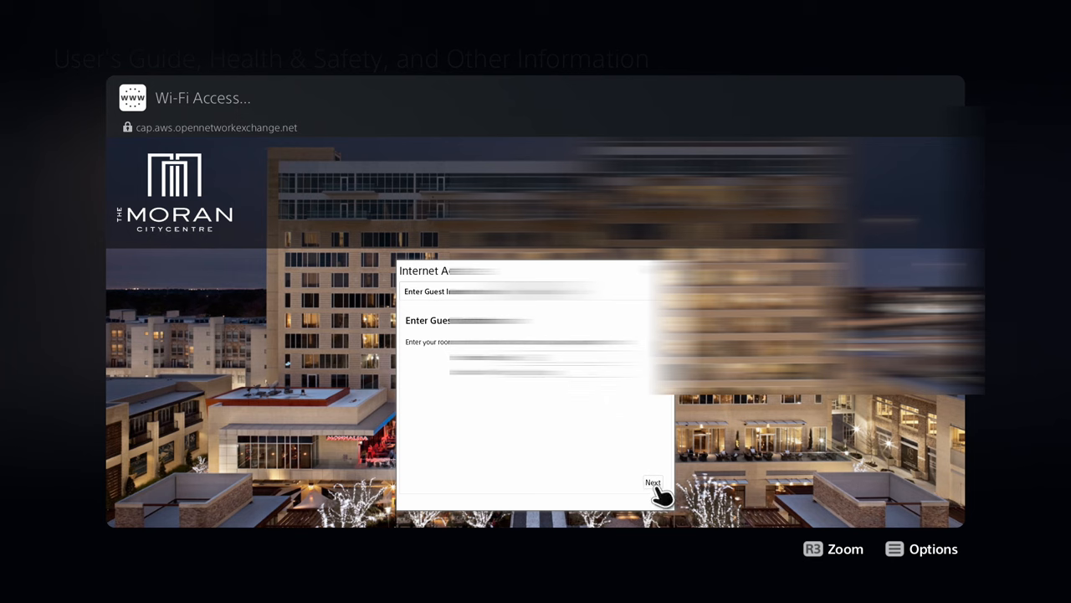
Submit guest details, keep the $0 Basic High Speed Internet rate, and agree to the terms
{"action": "left_click", "coordinate": [652, 482]}
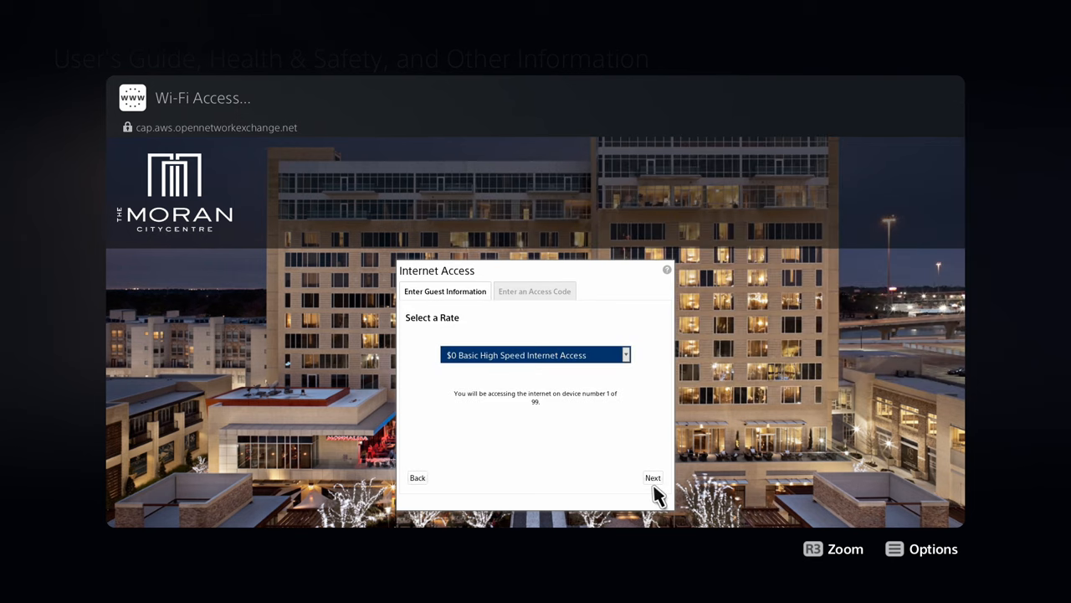
{"action": "left_click", "coordinate": [652, 477]}
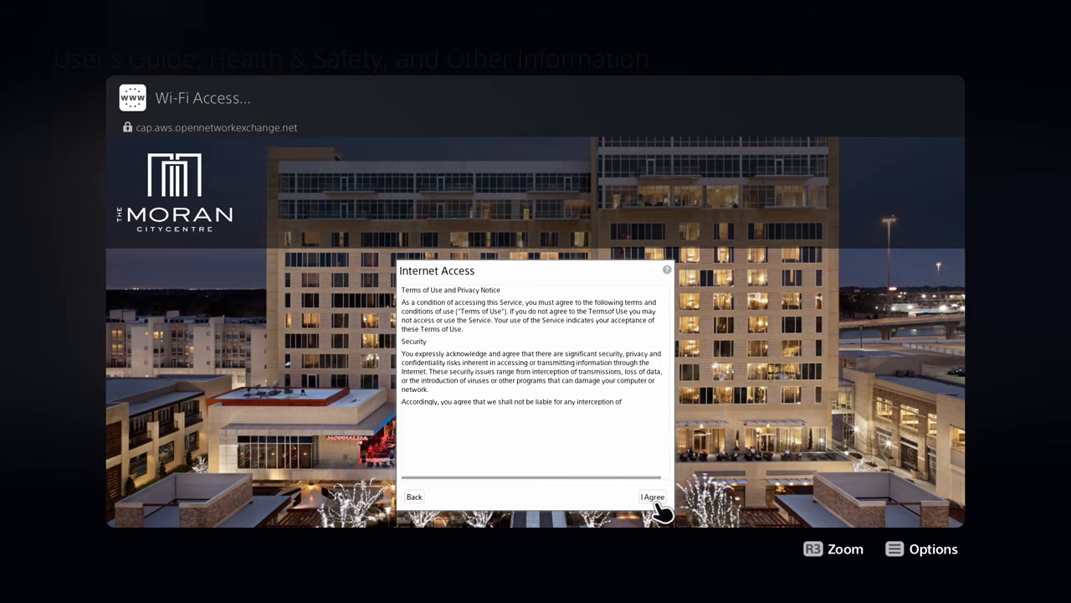
{"action": "left_click", "coordinate": [652, 497]}
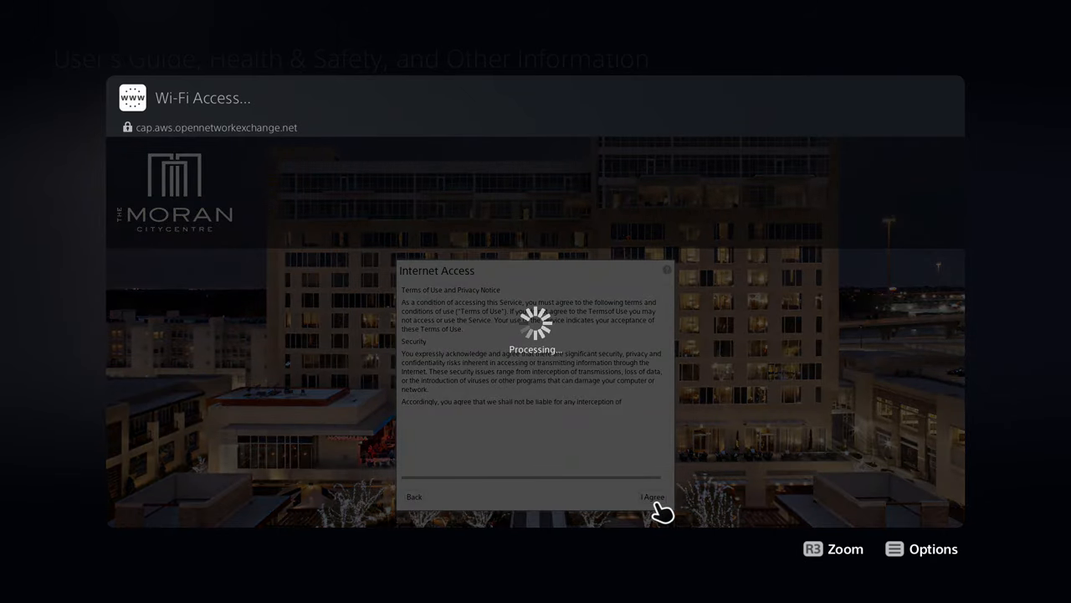
{"action": "left_click", "coordinate": [652, 496]}
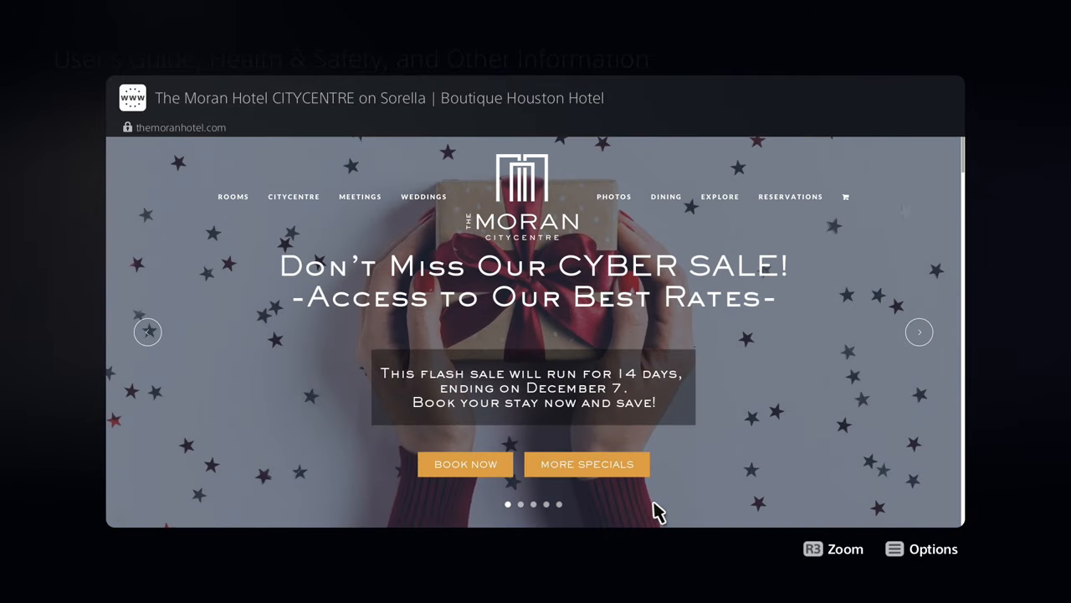
Exit the browser and view the detailed Network Connection Status in Settings
{"action": "scroll", "scroll_direction": "down", "scroll_amount": 3}
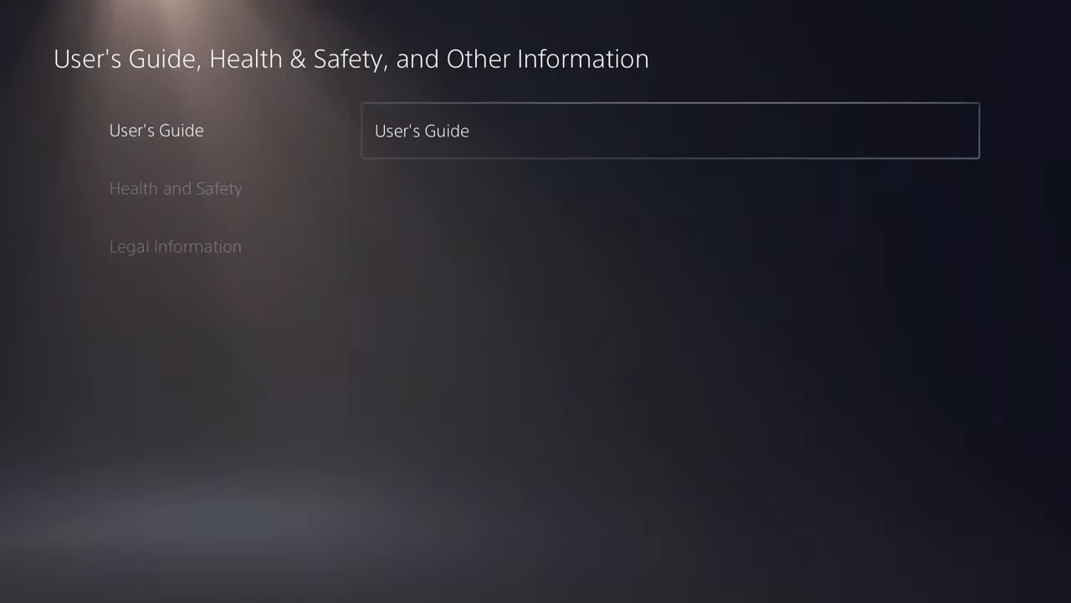
{"action": "key", "text": "Escape"}
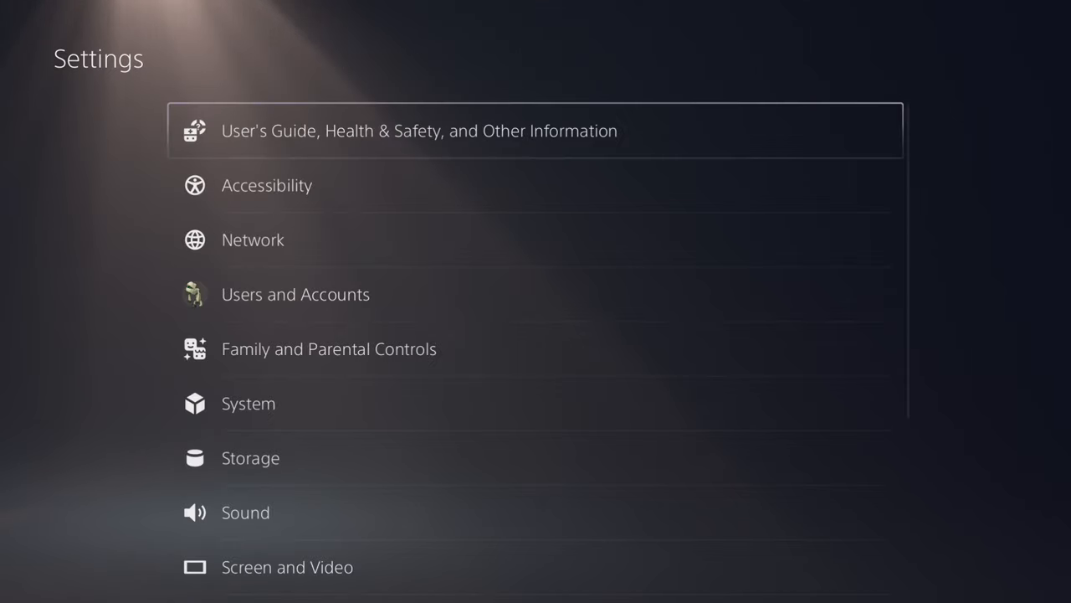
{"action": "left_click", "coordinate": [253, 239]}
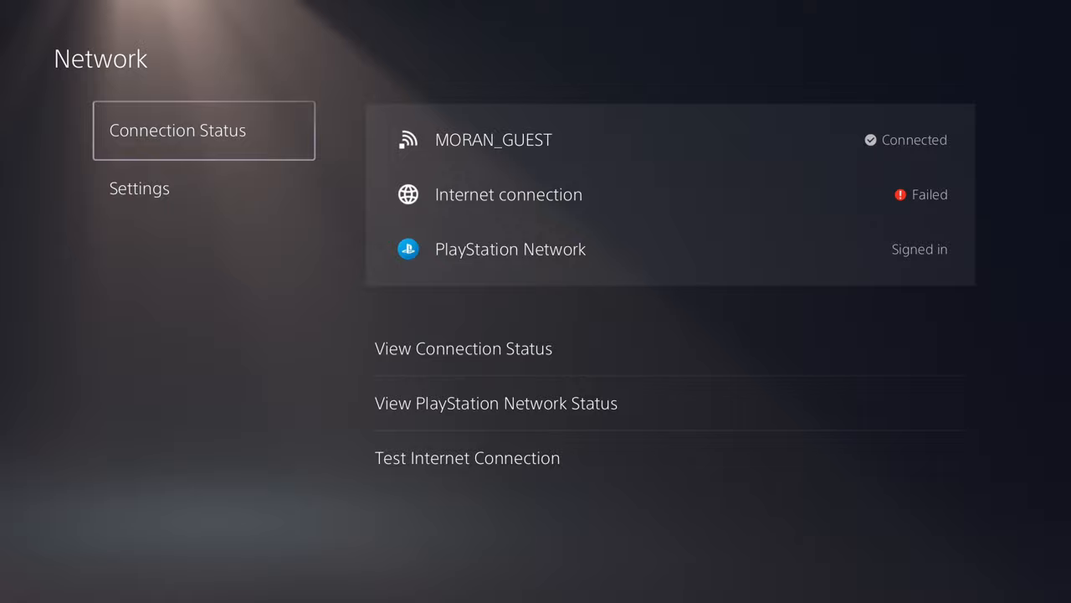
{"action": "left_click", "coordinate": [463, 348]}
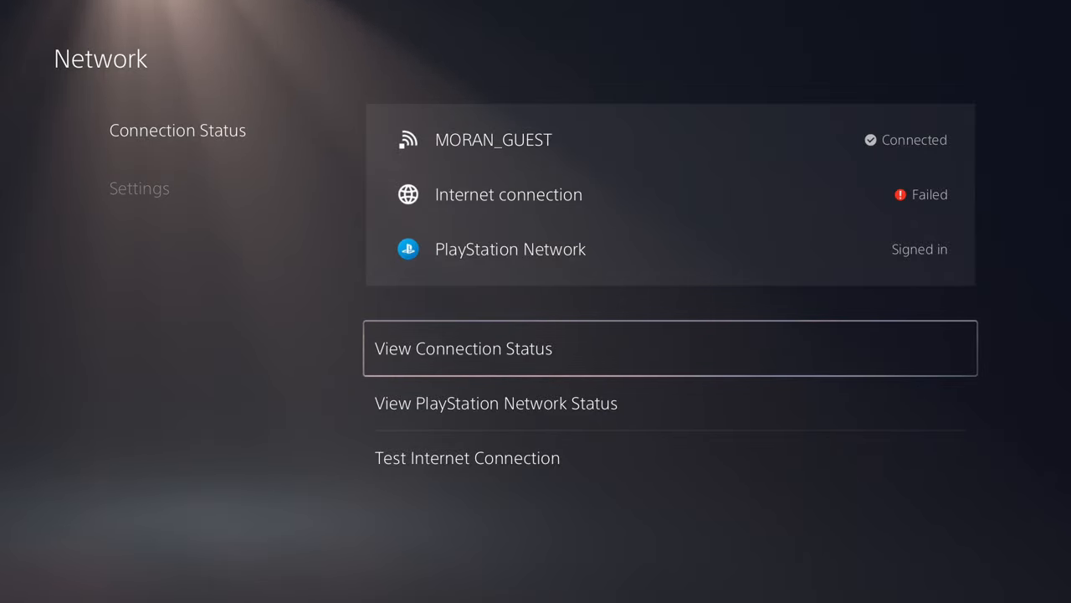
{"action": "left_click", "coordinate": [467, 457]}
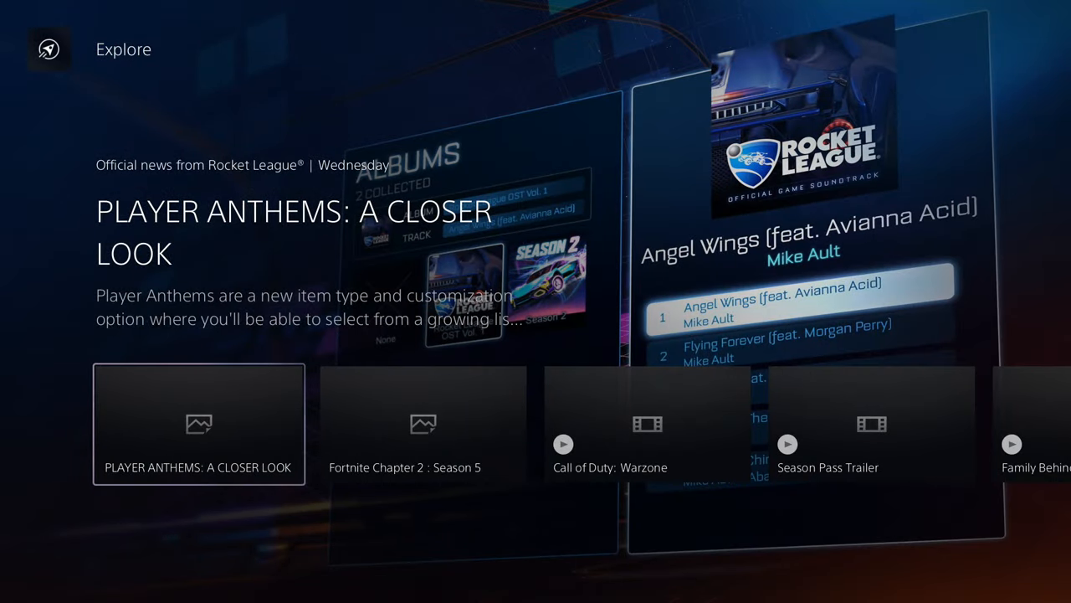
Scroll right through the Explore news tiles to the Destiny 2 Season Pass Trailer
{"action": "scroll", "scroll_direction": "right", "scroll_amount": 3}
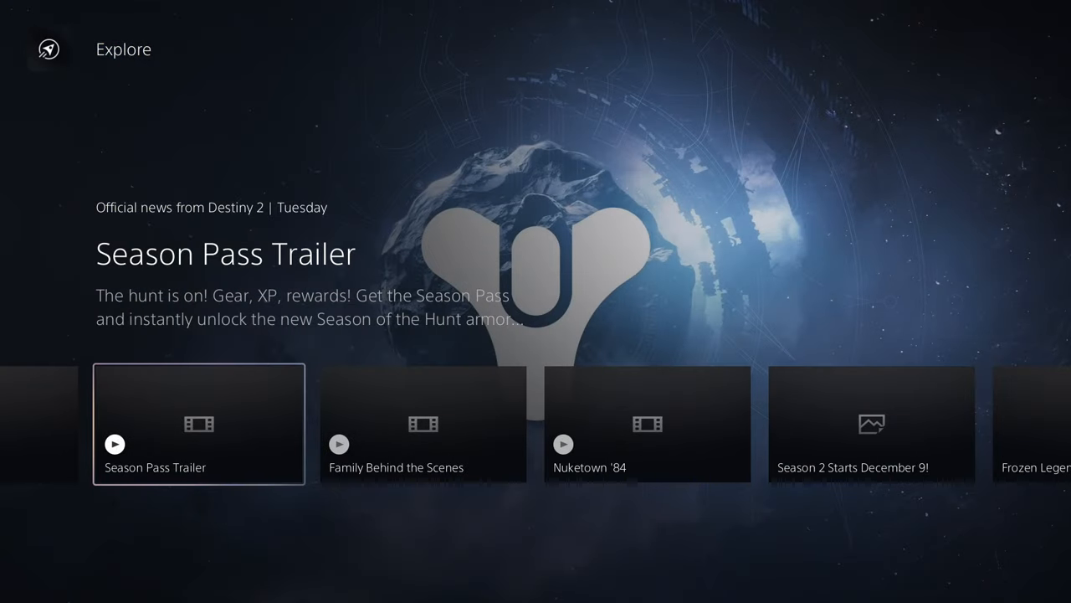